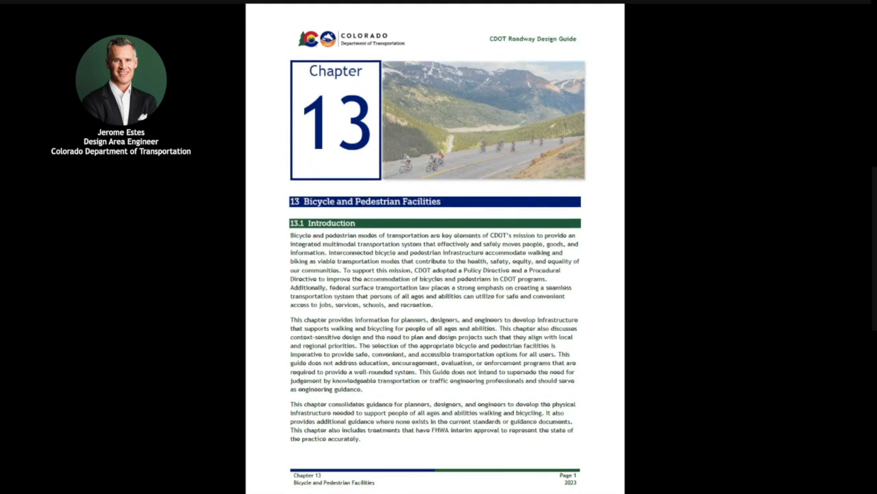
scroll(down, 3)
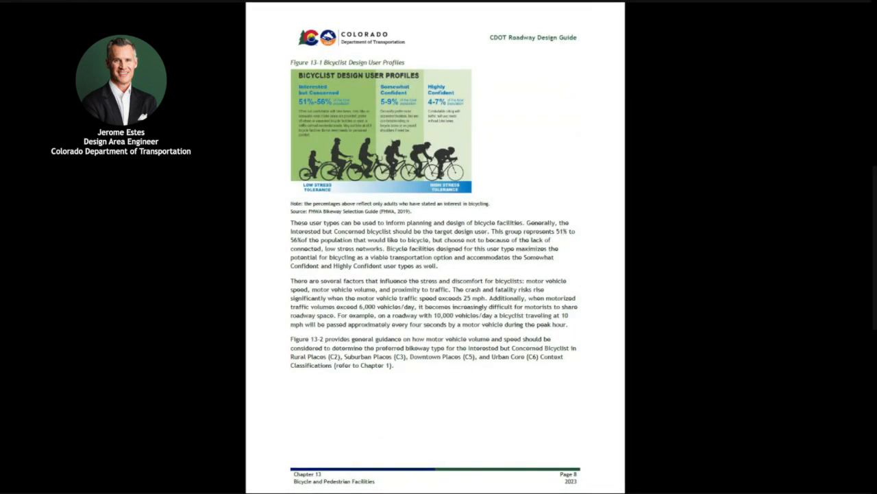